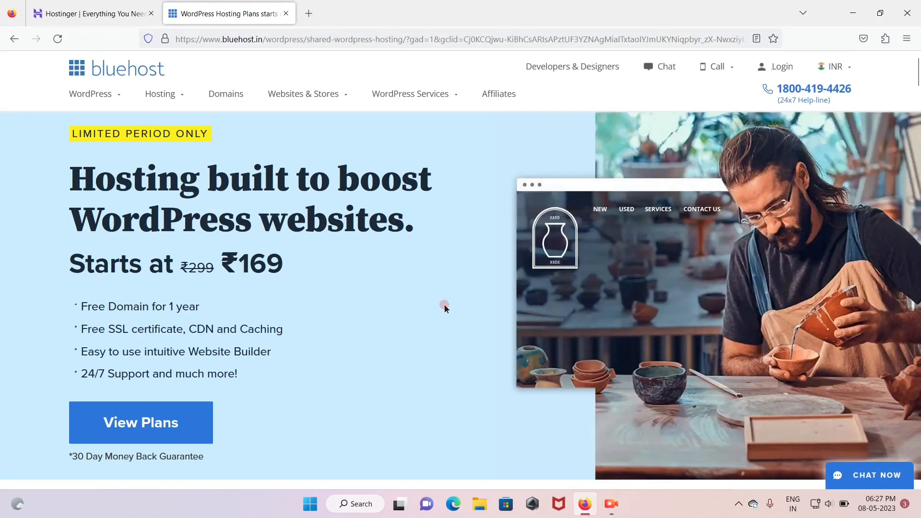
- Compare with Bluehost's ₹169 WordPress page, then settle on Hostinger's ₹149.00/mo homepage tab
click(91, 13)
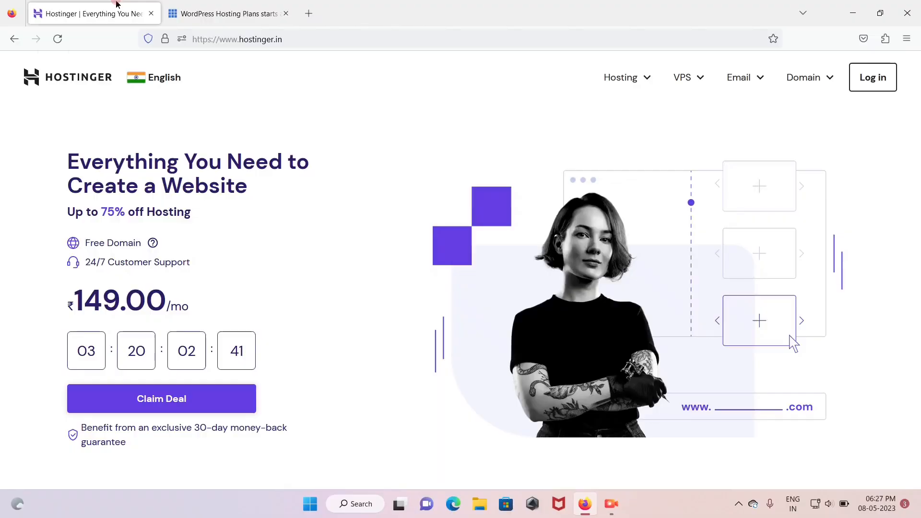
click(226, 13)
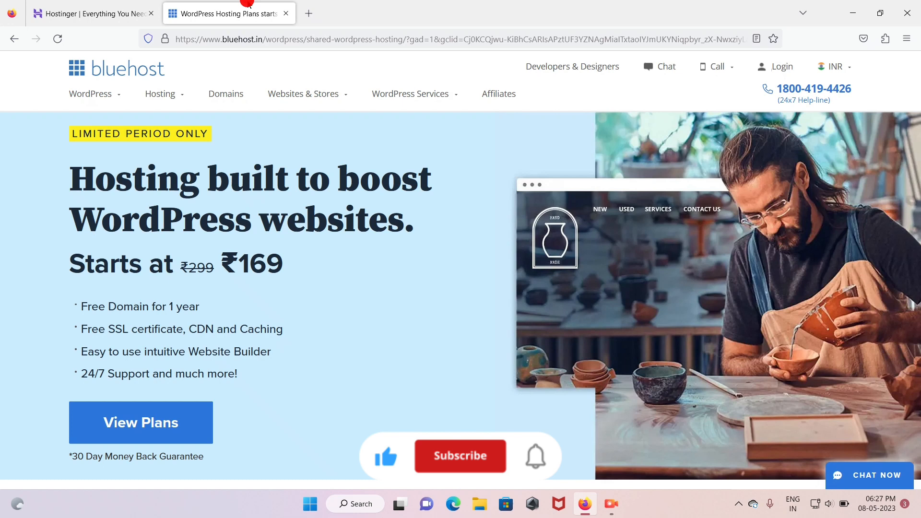
click(460, 456)
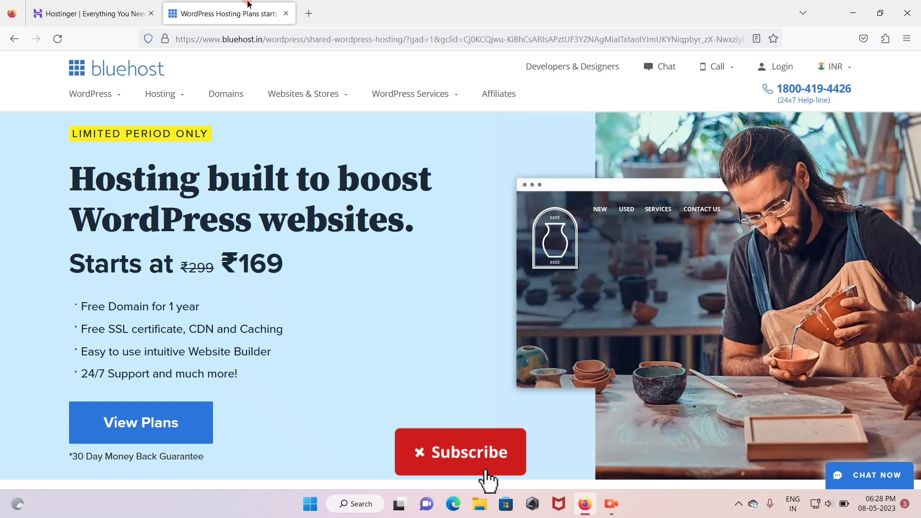
click(461, 452)
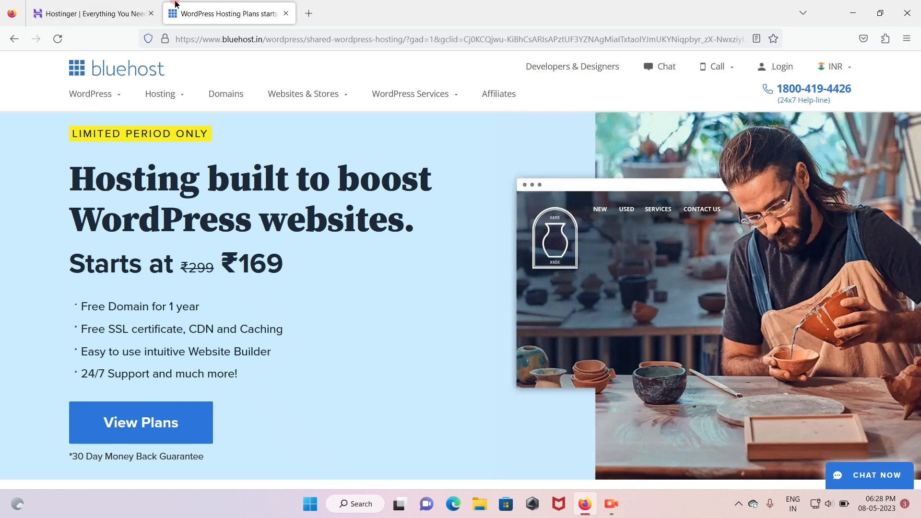
click(91, 13)
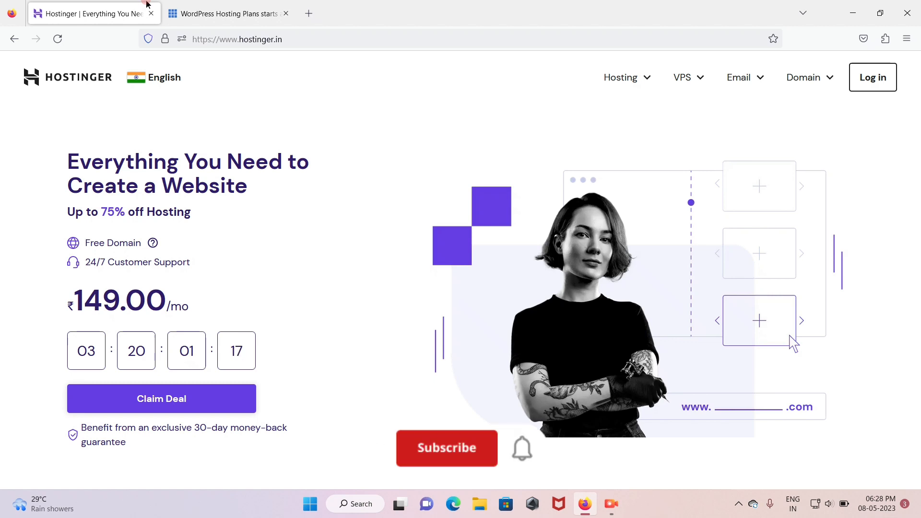
click(446, 447)
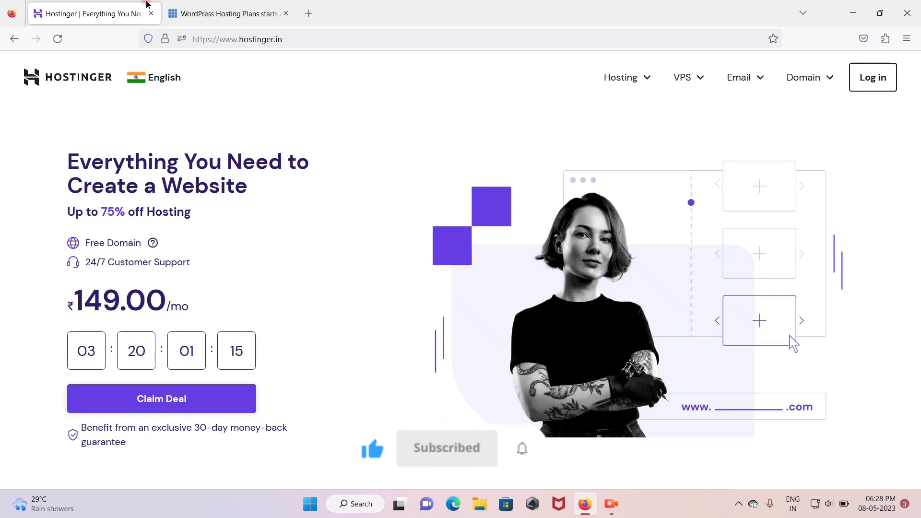